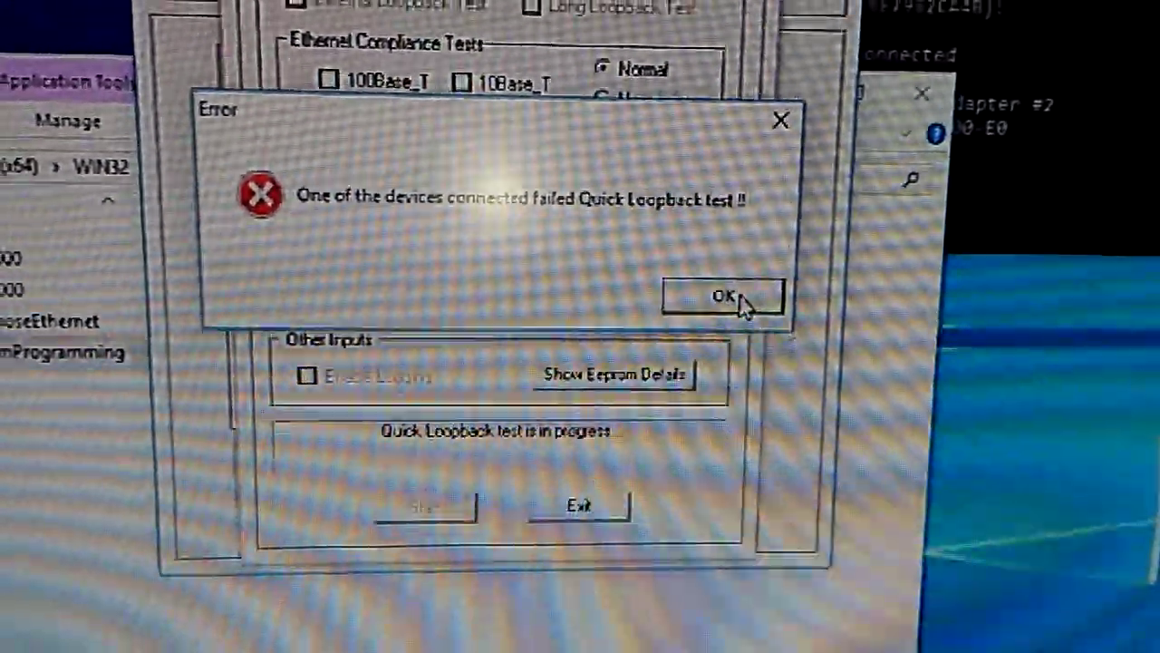
Dismiss the failed Quick Loopback test error so the Ethernet Addresses list appears
{"action": "left_click", "coordinate": [724, 296]}
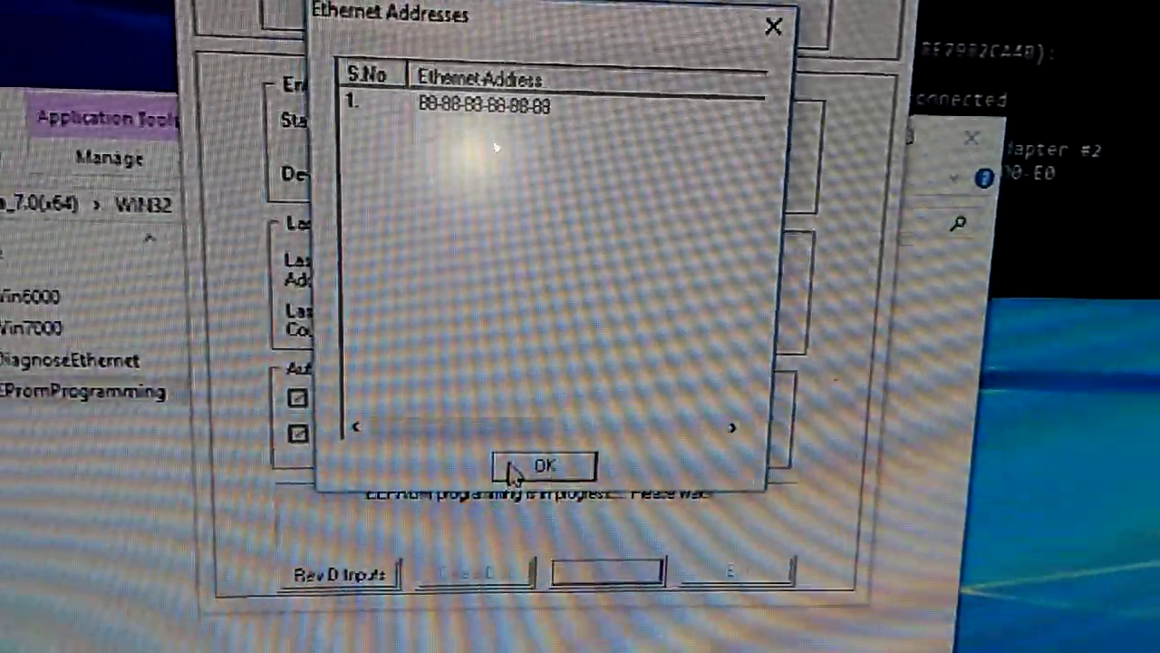
Confirm the Ethernet Addresses list and the all-devices-programmed message, then exit the programmer
{"action": "left_click", "coordinate": [544, 464]}
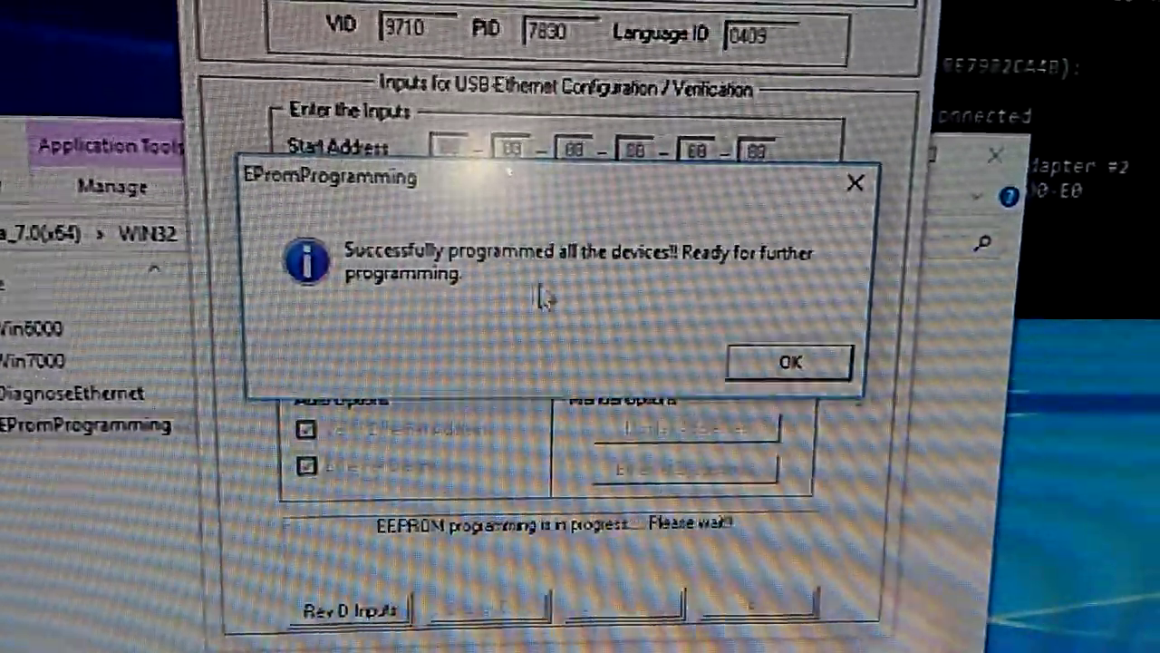
{"action": "left_click", "coordinate": [793, 361]}
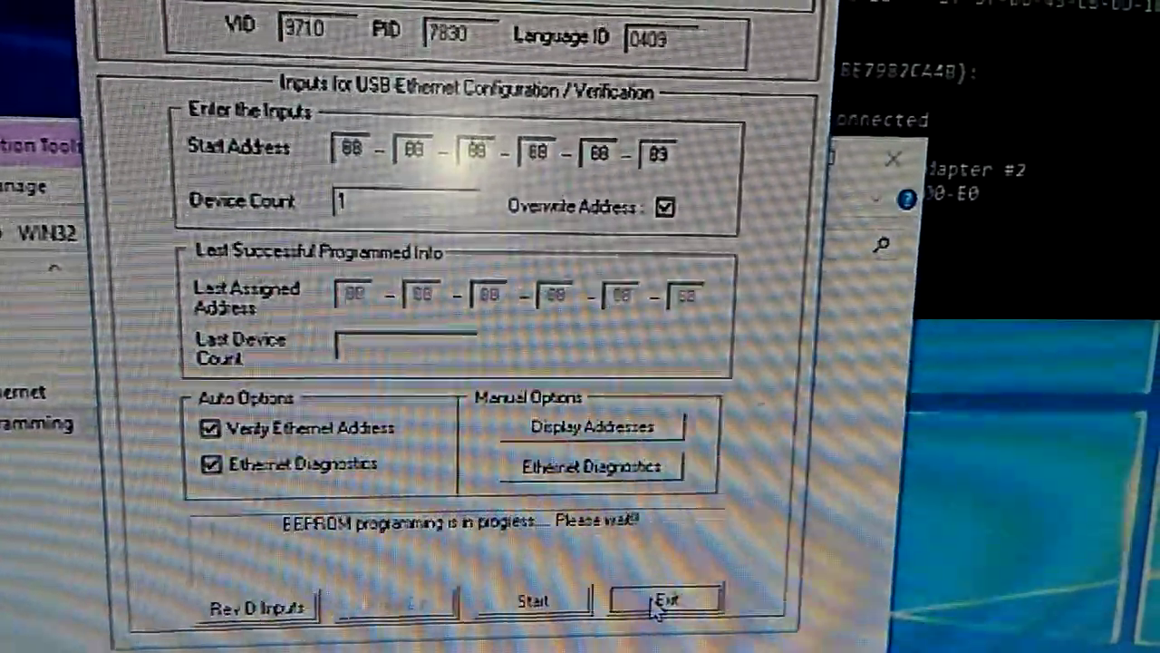
{"action": "left_click", "coordinate": [668, 601]}
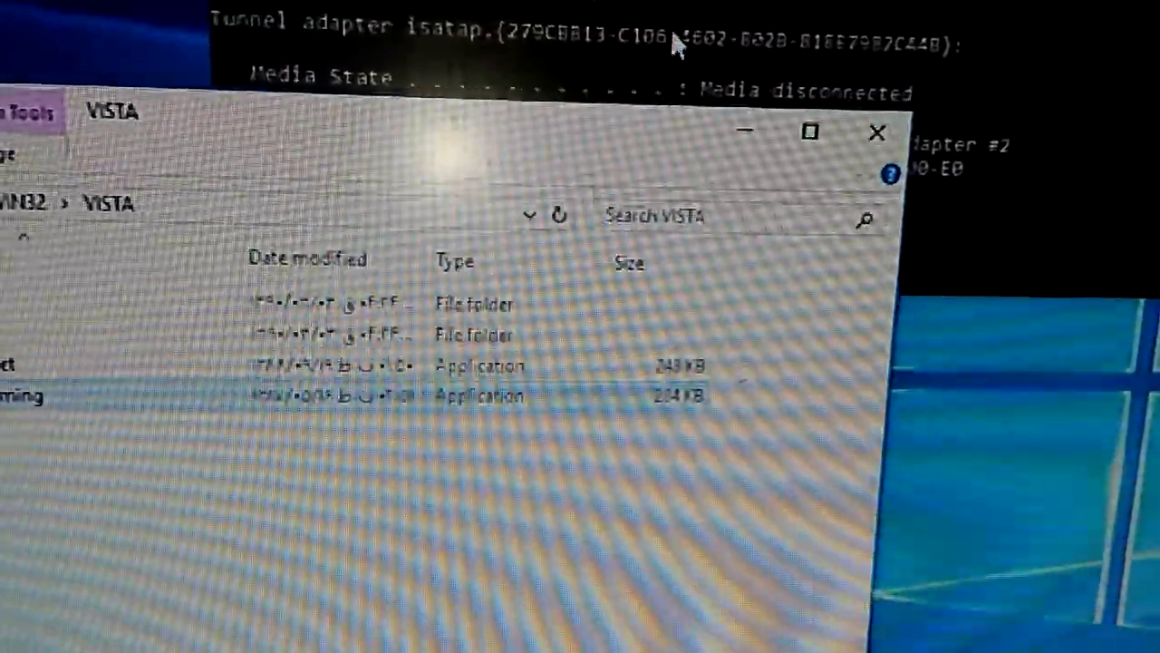